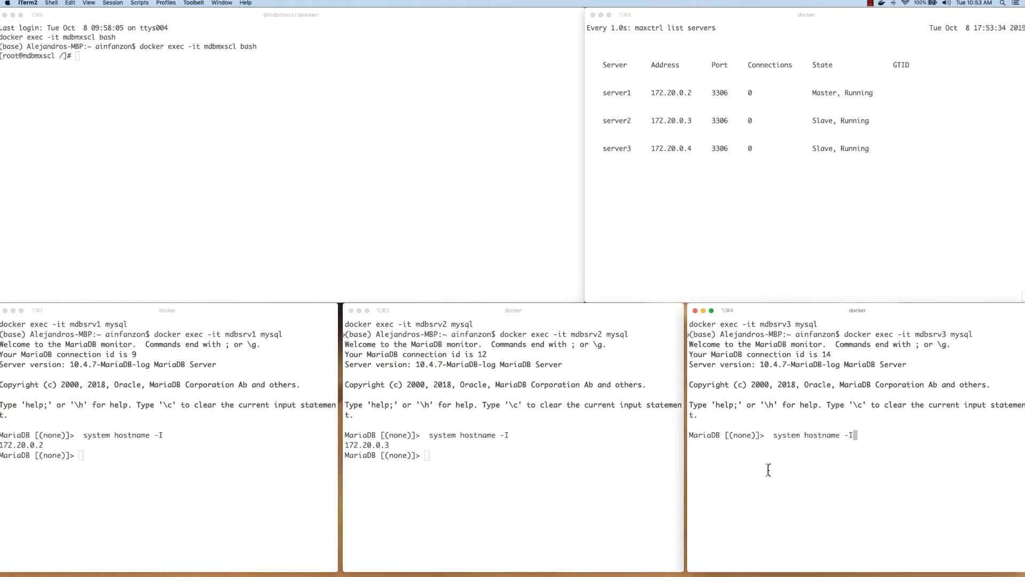
- Run system hostname -I on mdbsrv3 to confirm its IP is 172.20.0.4
key("enter")
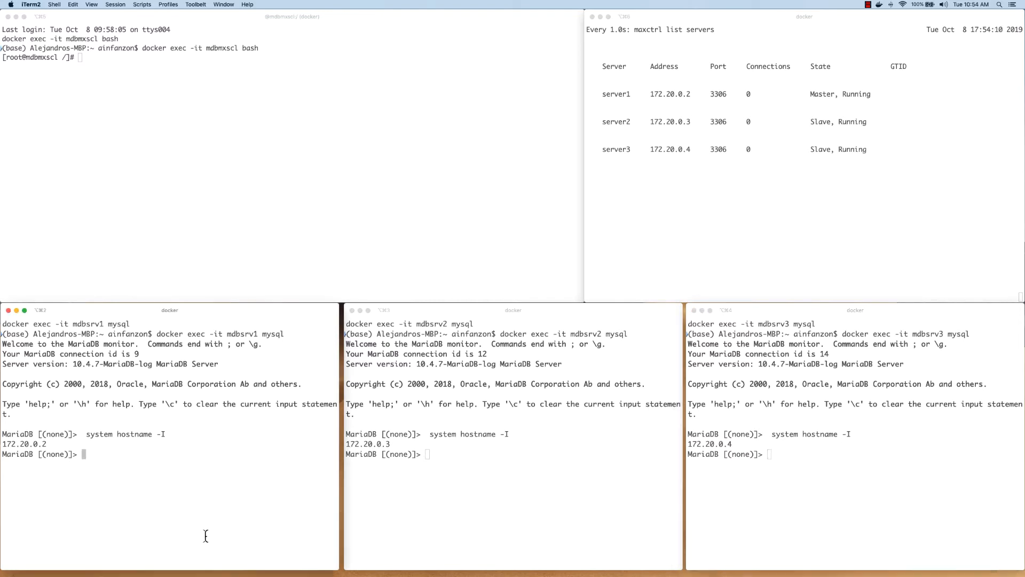
- List the databases on all three servers with SHOW DATABASES
type("SHOW DATABASES;")
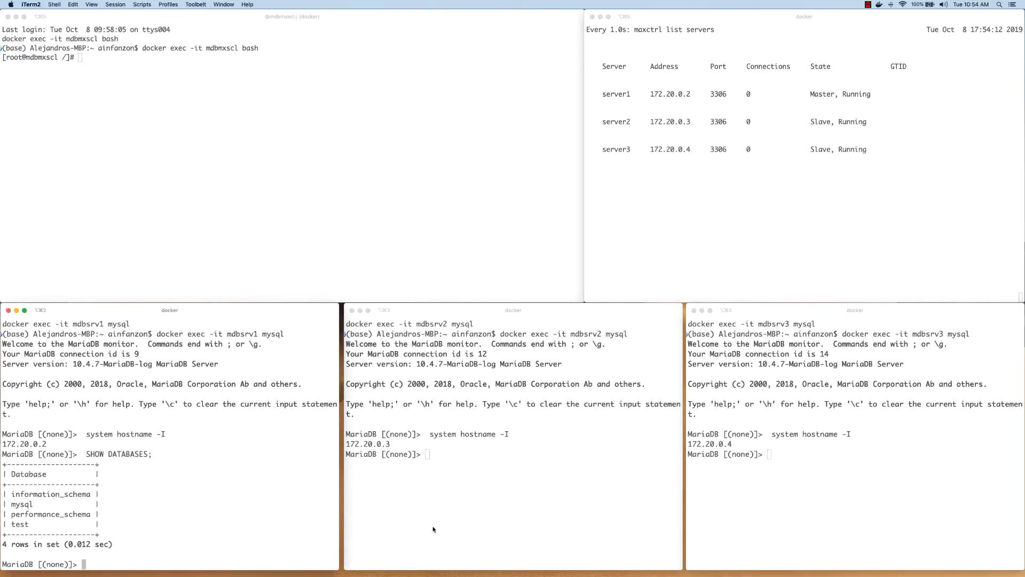
type("SHOW DATABASES;")
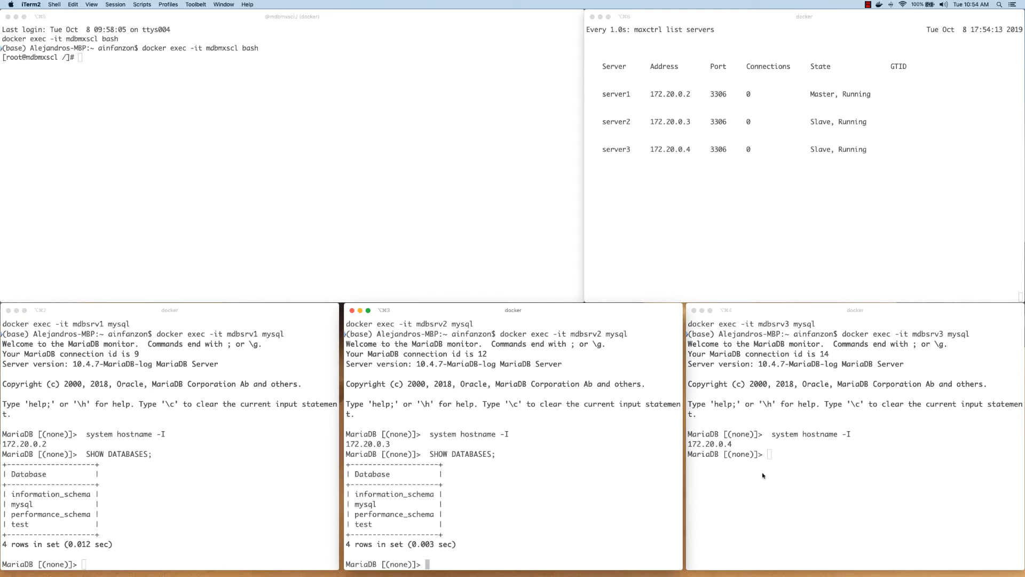
type("SHOW DATABASES;")
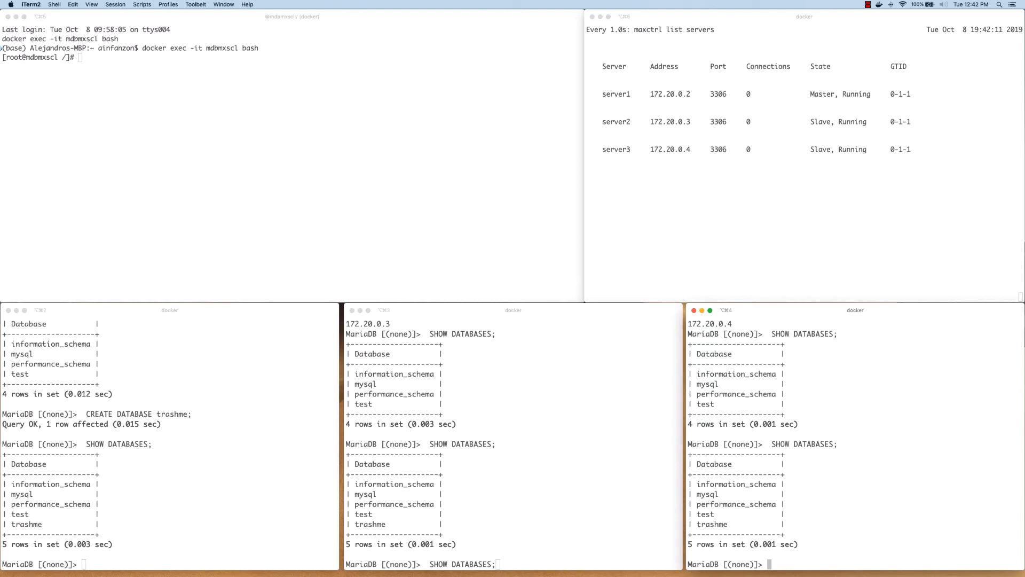
- Print /etc/maxscale.cnf and scroll to its monitor and listener definitions
type("cat /etc/maxscale.cnf")
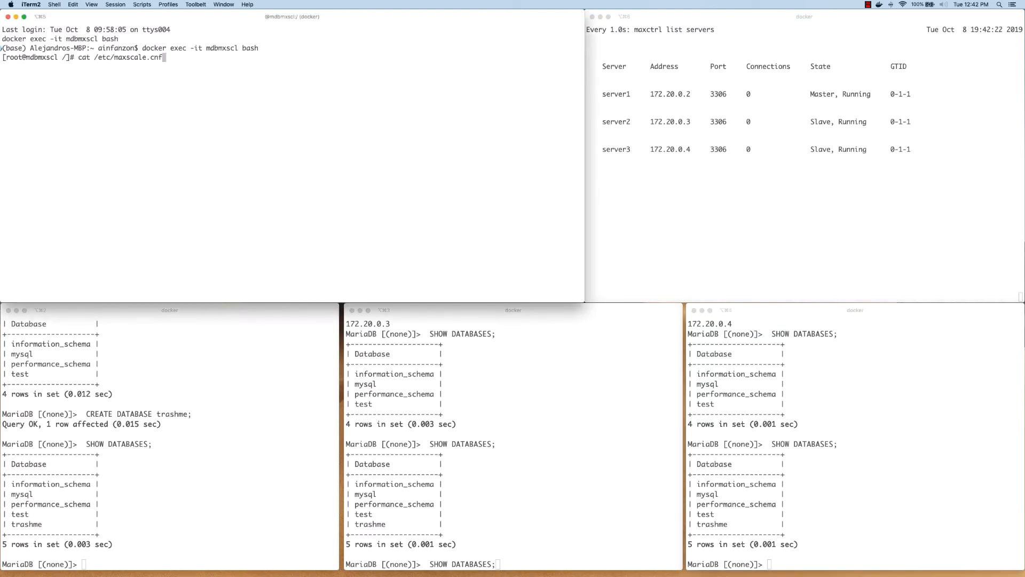
key("Return")
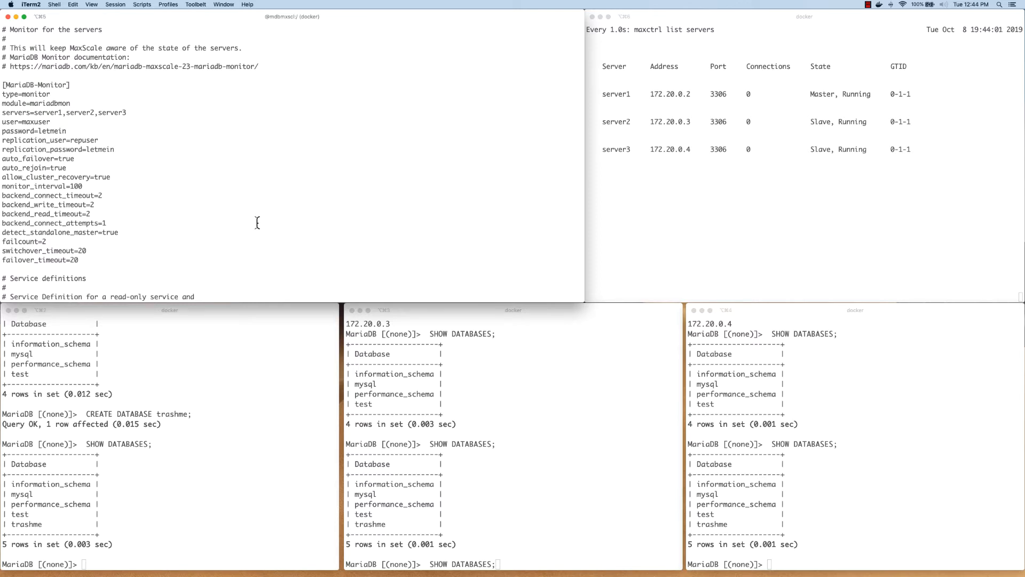
scroll("down", 3)
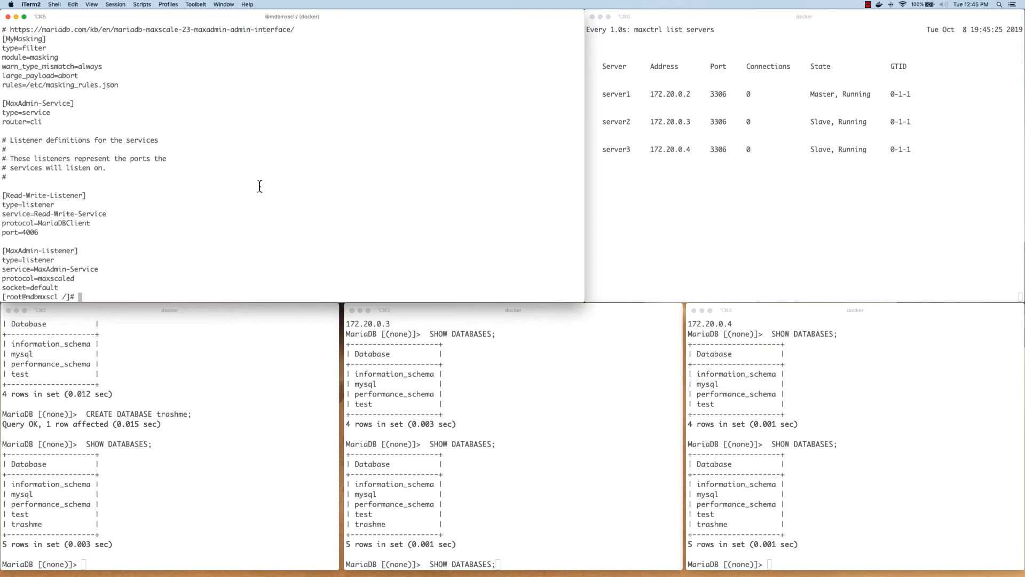
- Restart the MaxScale service with systemctl restart maxscale
type("systemctl restart maxscale")
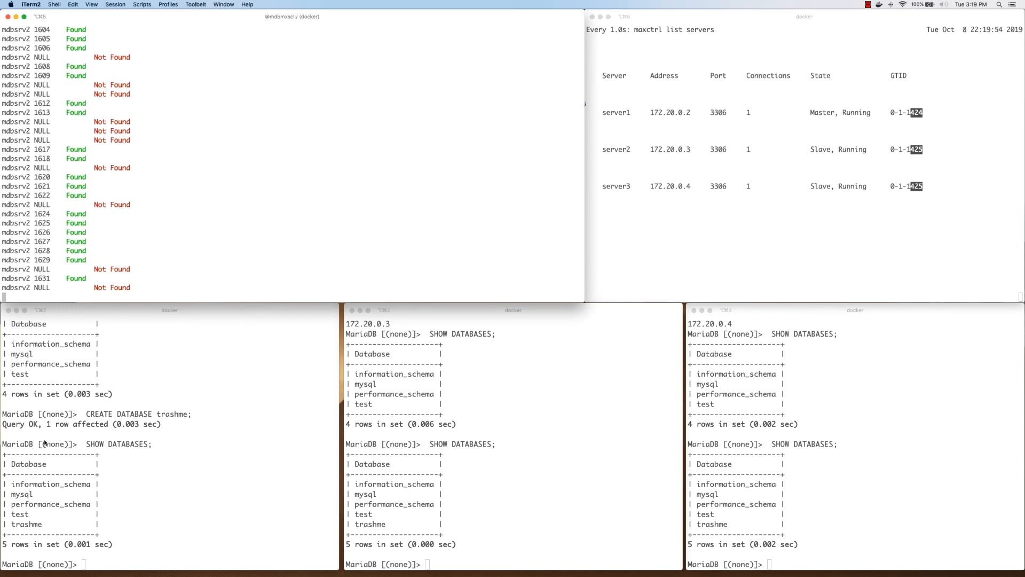
- Shut down server1 with SHUTDOWN; then restart it via system systemctl start mariadb
type("SHUTDOWN;")
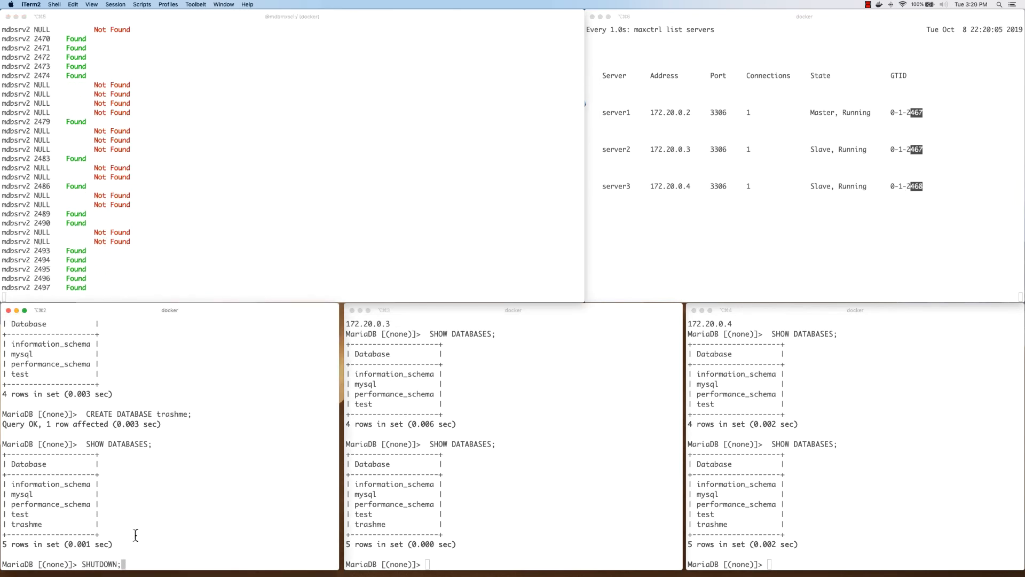
key("Return")
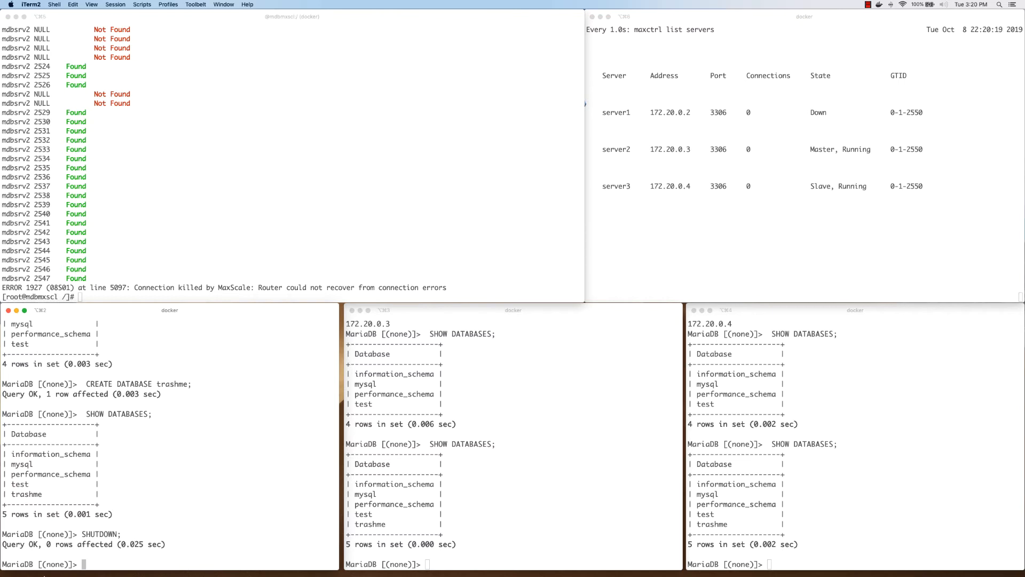
type("system systemctl start mariadb")
left_click(292, 297)
type("/")
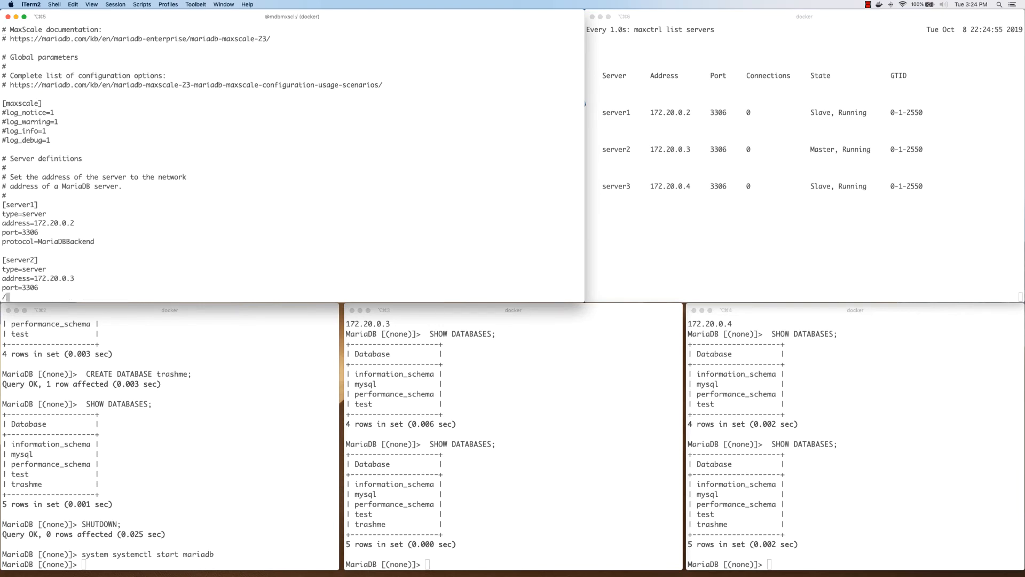
- Search maxscale.cnf for 'causal' in vi, then save and quit with :wq
type("c")
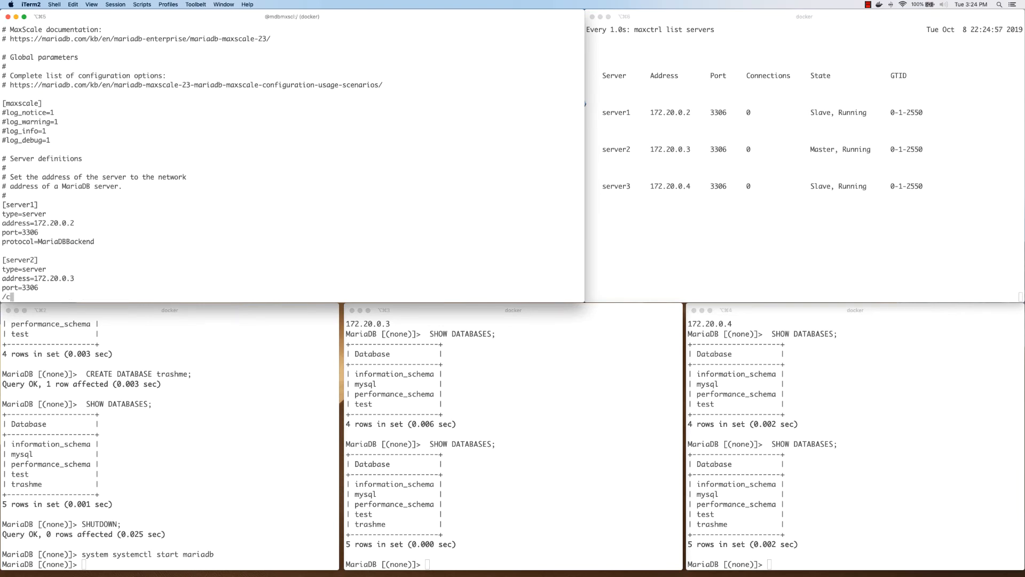
type("ausal")
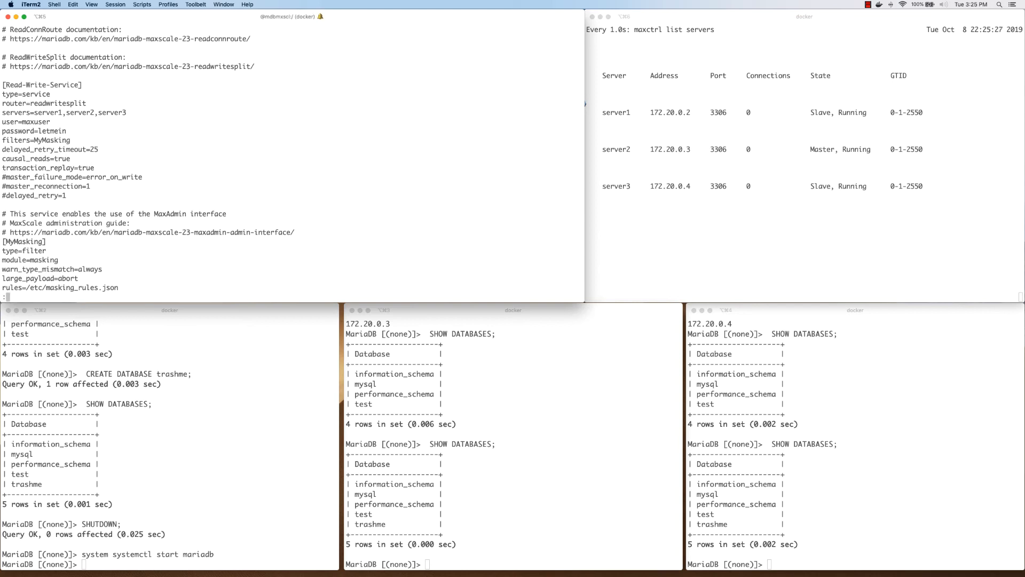
type("wq")
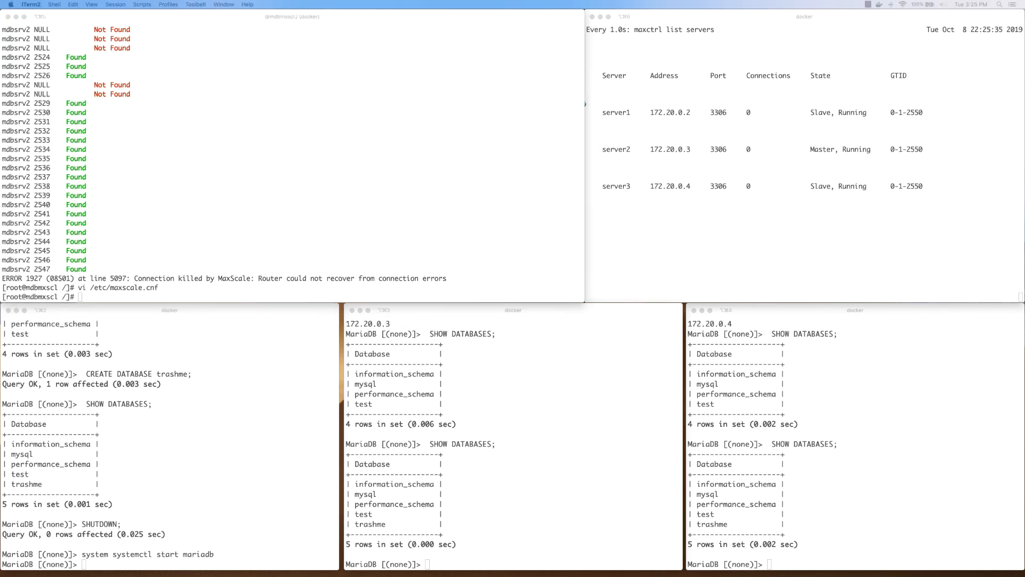
- Restart MaxScale and enter 'clear ; /mdb/maxscl/failover/loop.sh' at the prompt
type("systemctl restart maxscale")
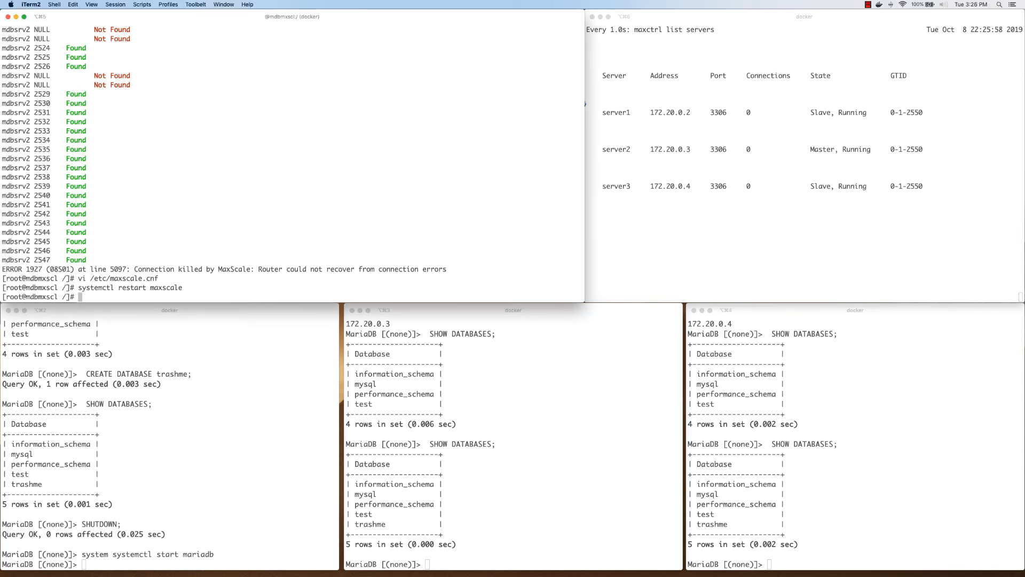
type("clear ; /mdb/maxscl/failover/loop.sh")
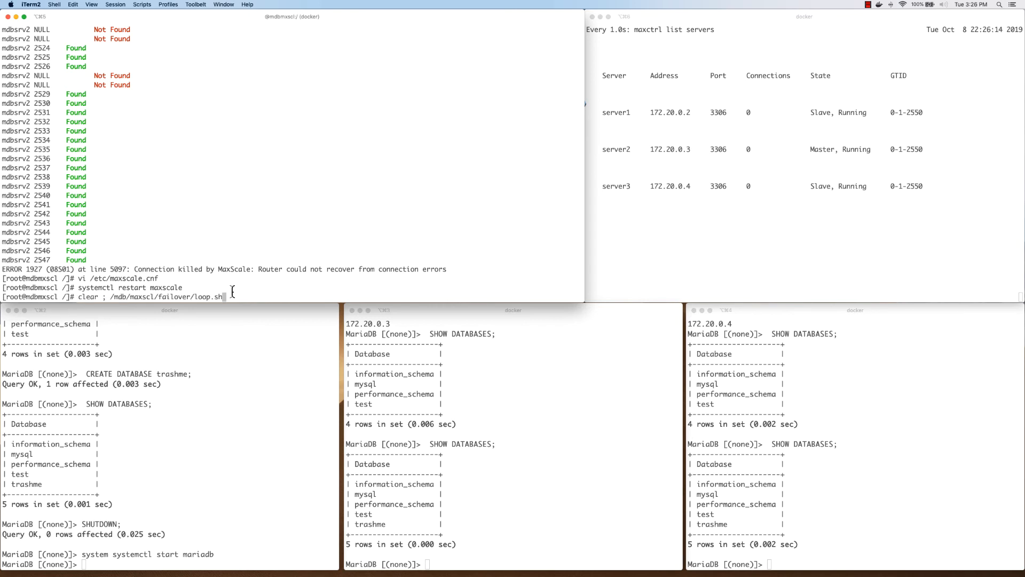